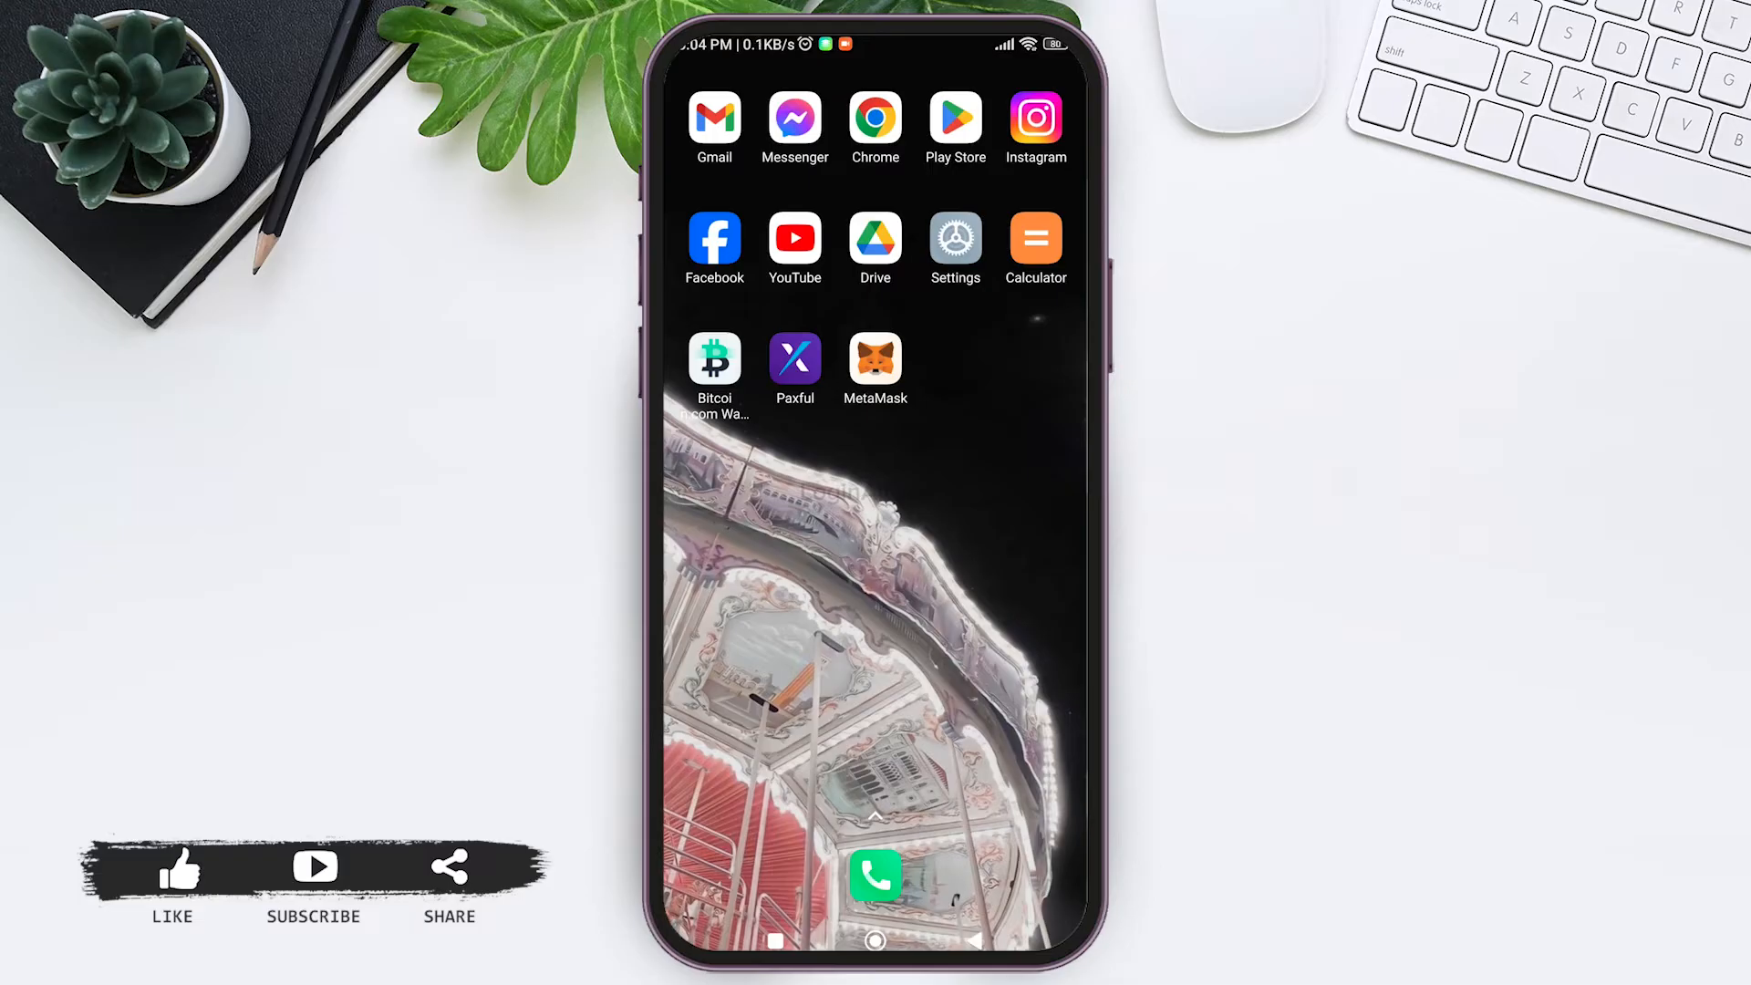
Step: Launch the Bitcoin.com Wallet app from the Android home screen
{"action": "left_click", "coordinate": [714, 357]}
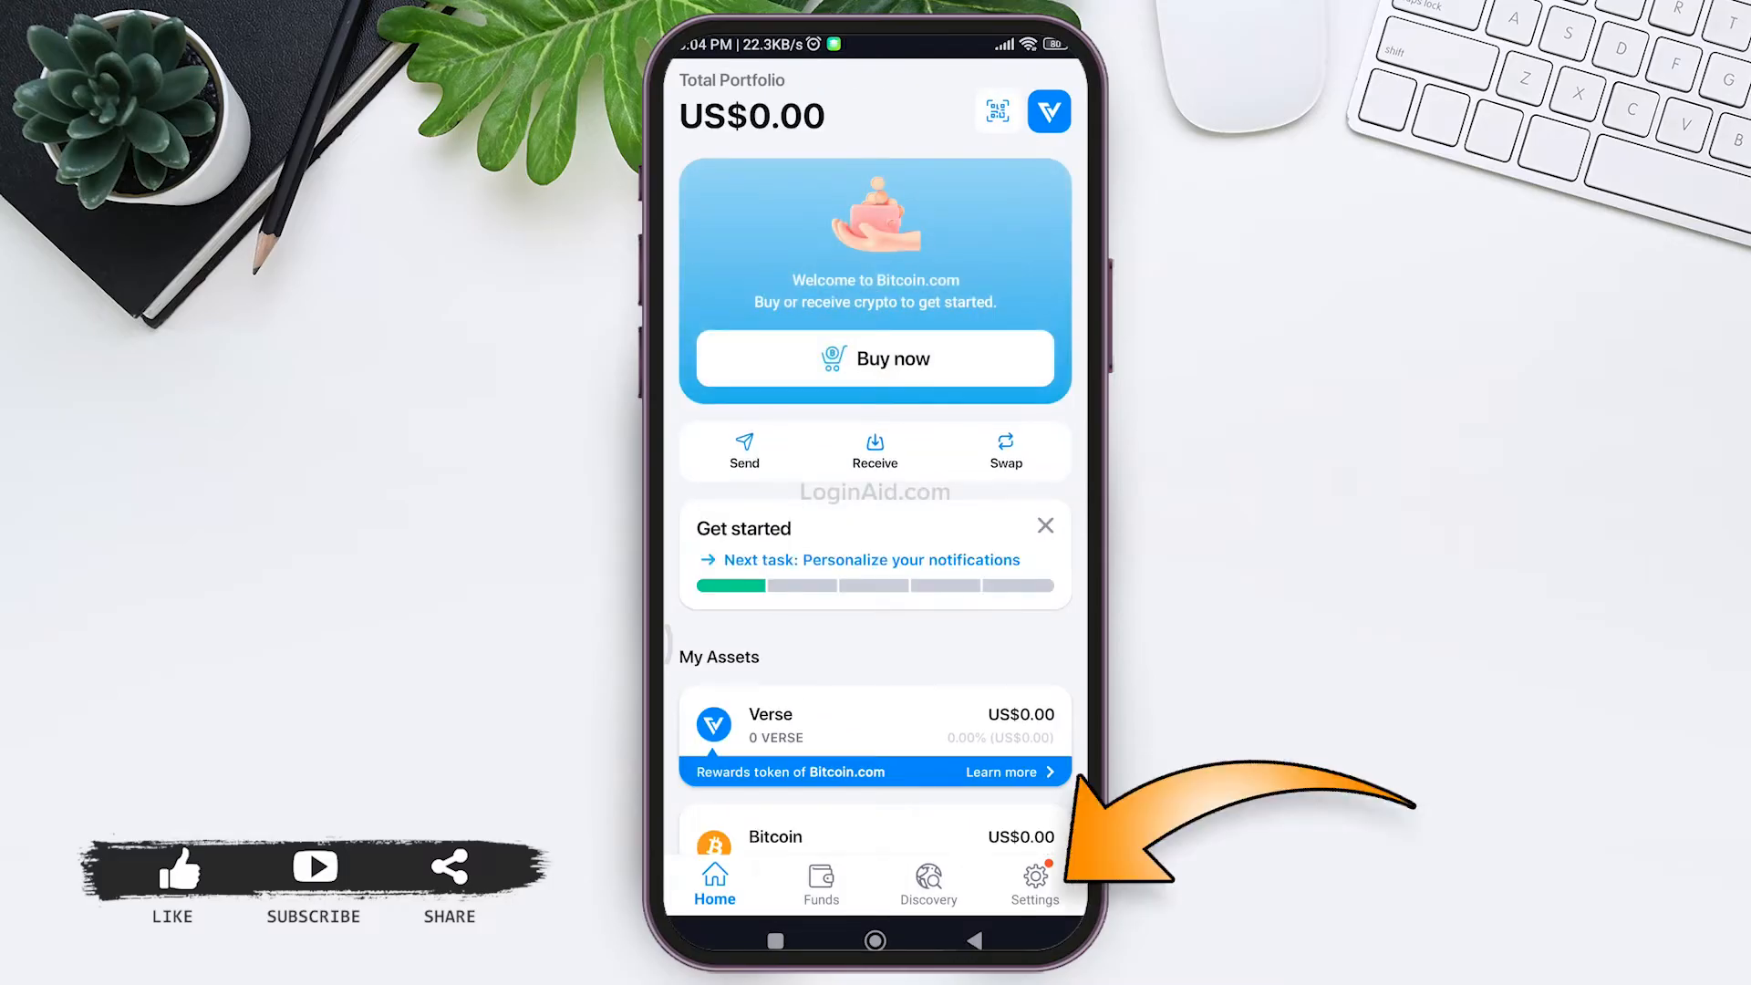
Step: Go to the wallet's Settings to reach the Sign in to Bitcoin.com page
{"action": "left_click", "coordinate": [1034, 882]}
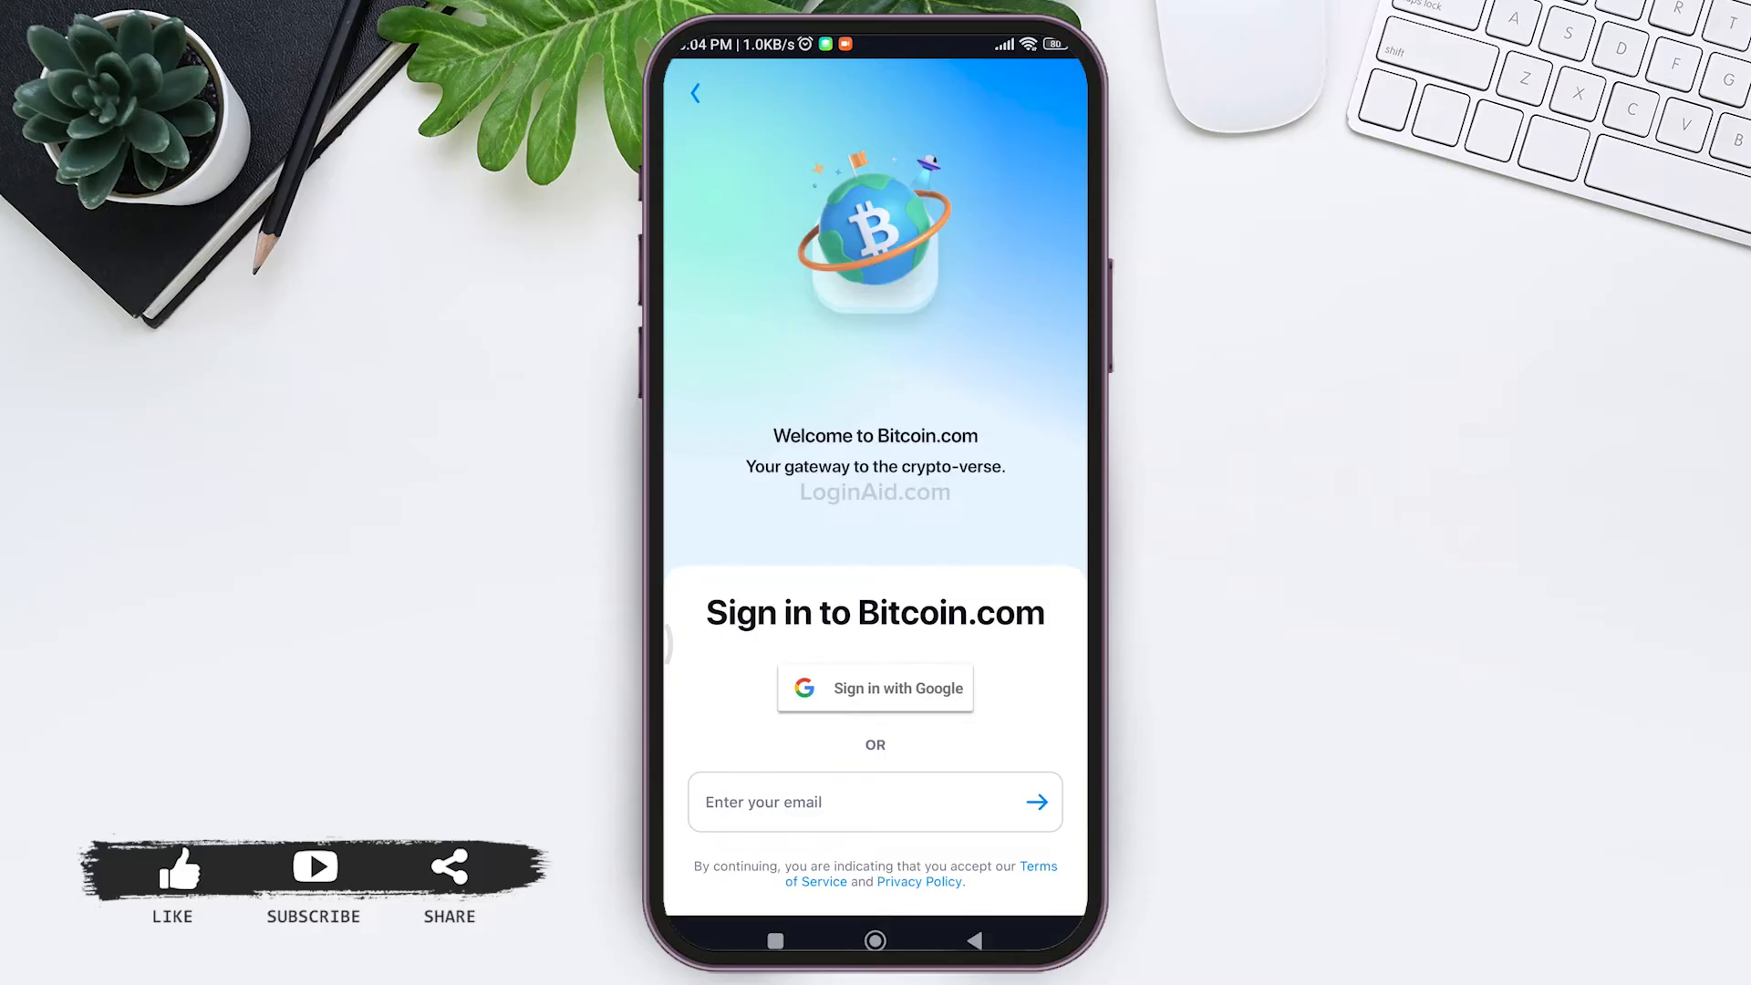
Step: Enter the Gmail address in the email field and submit it for a login link
{"action": "left_click", "coordinate": [849, 801]}
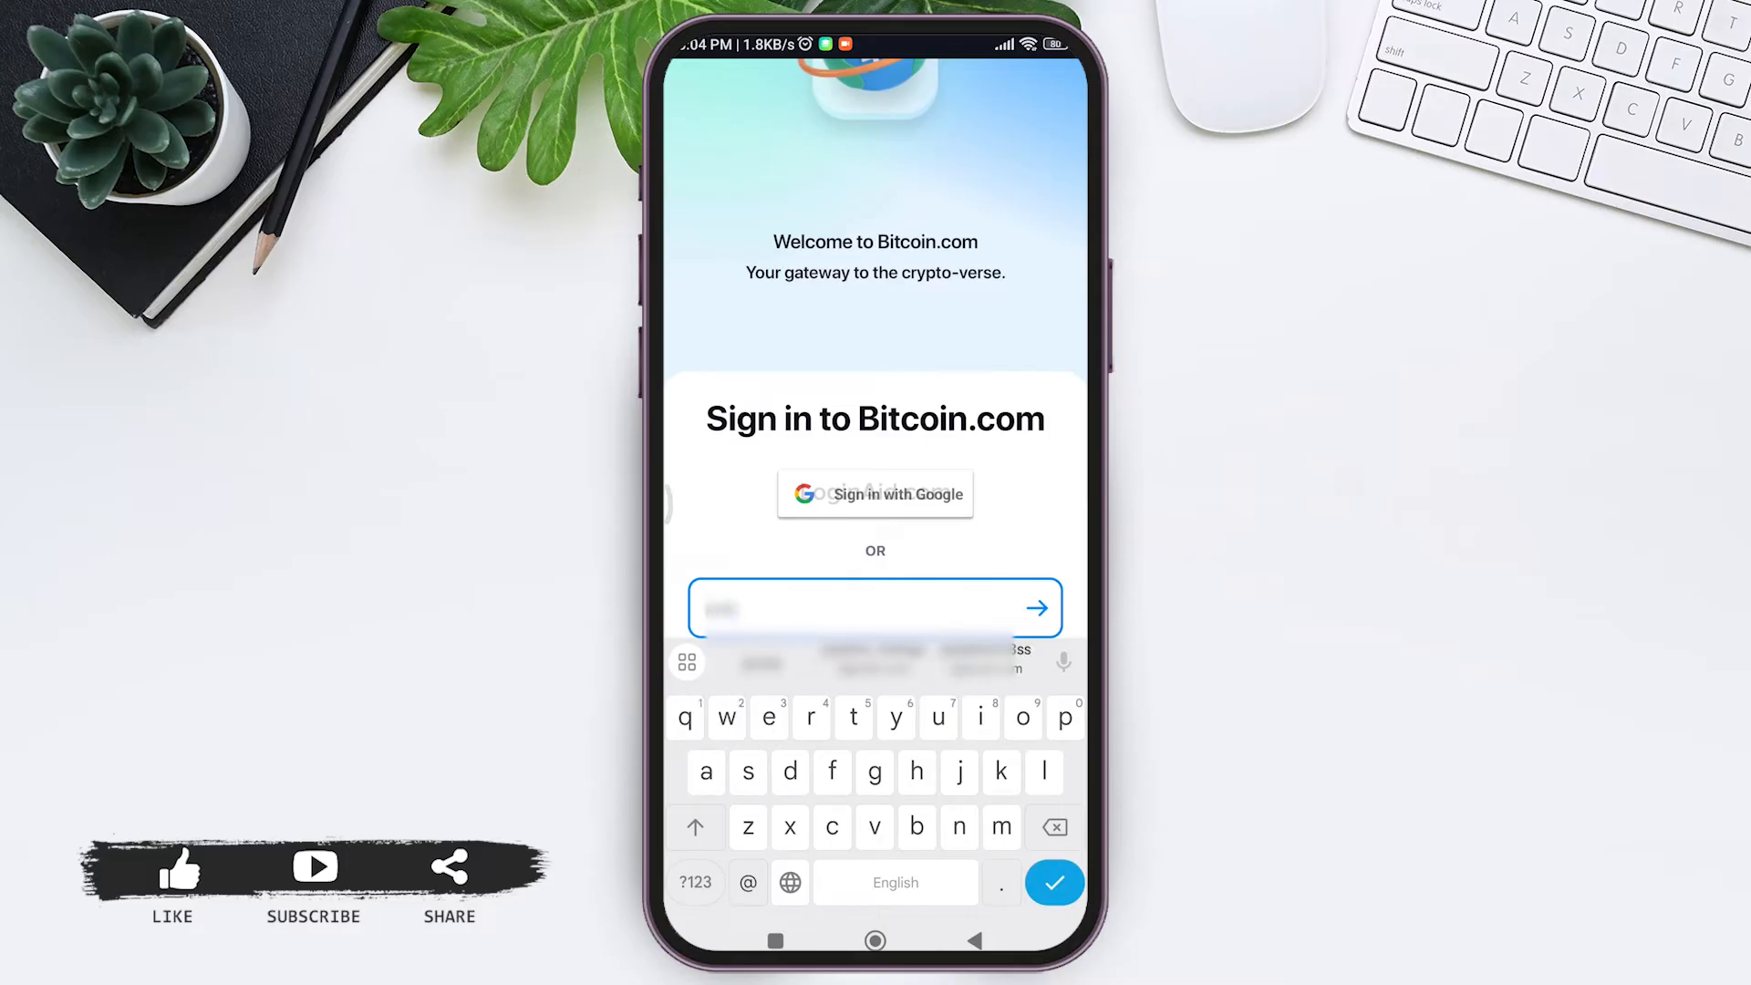
{"action": "type", "text": "@gmail.com"}
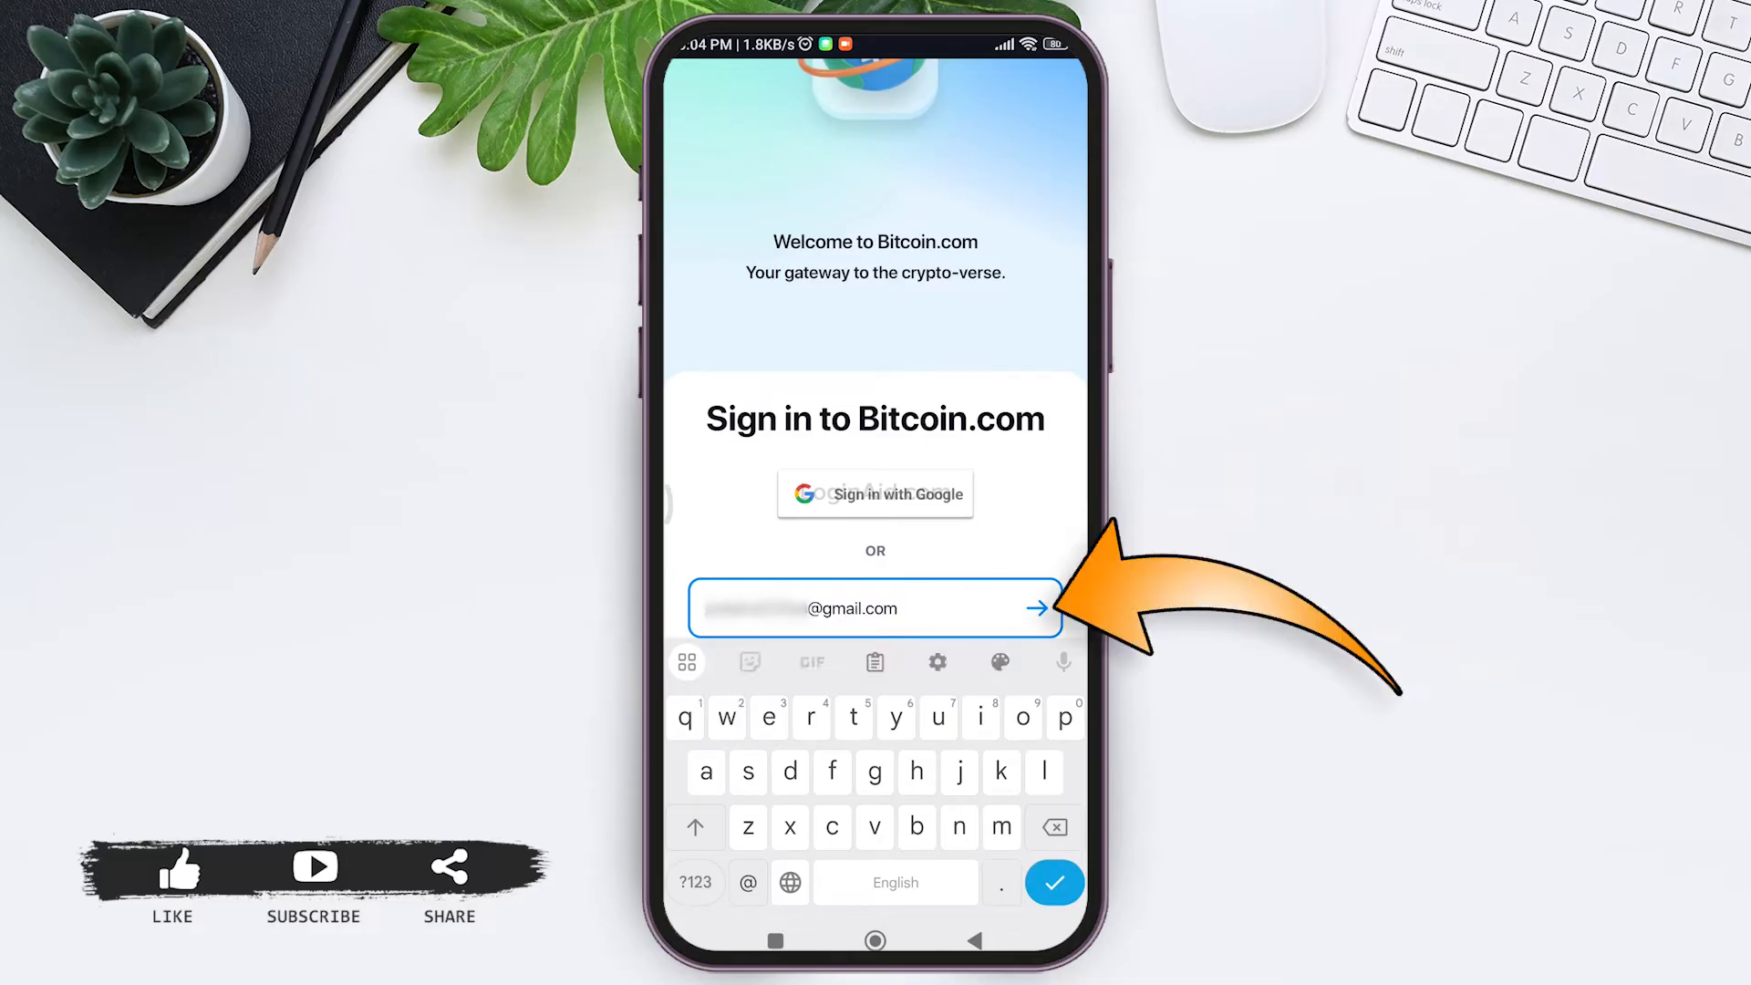
{"action": "left_click", "coordinate": [1037, 609]}
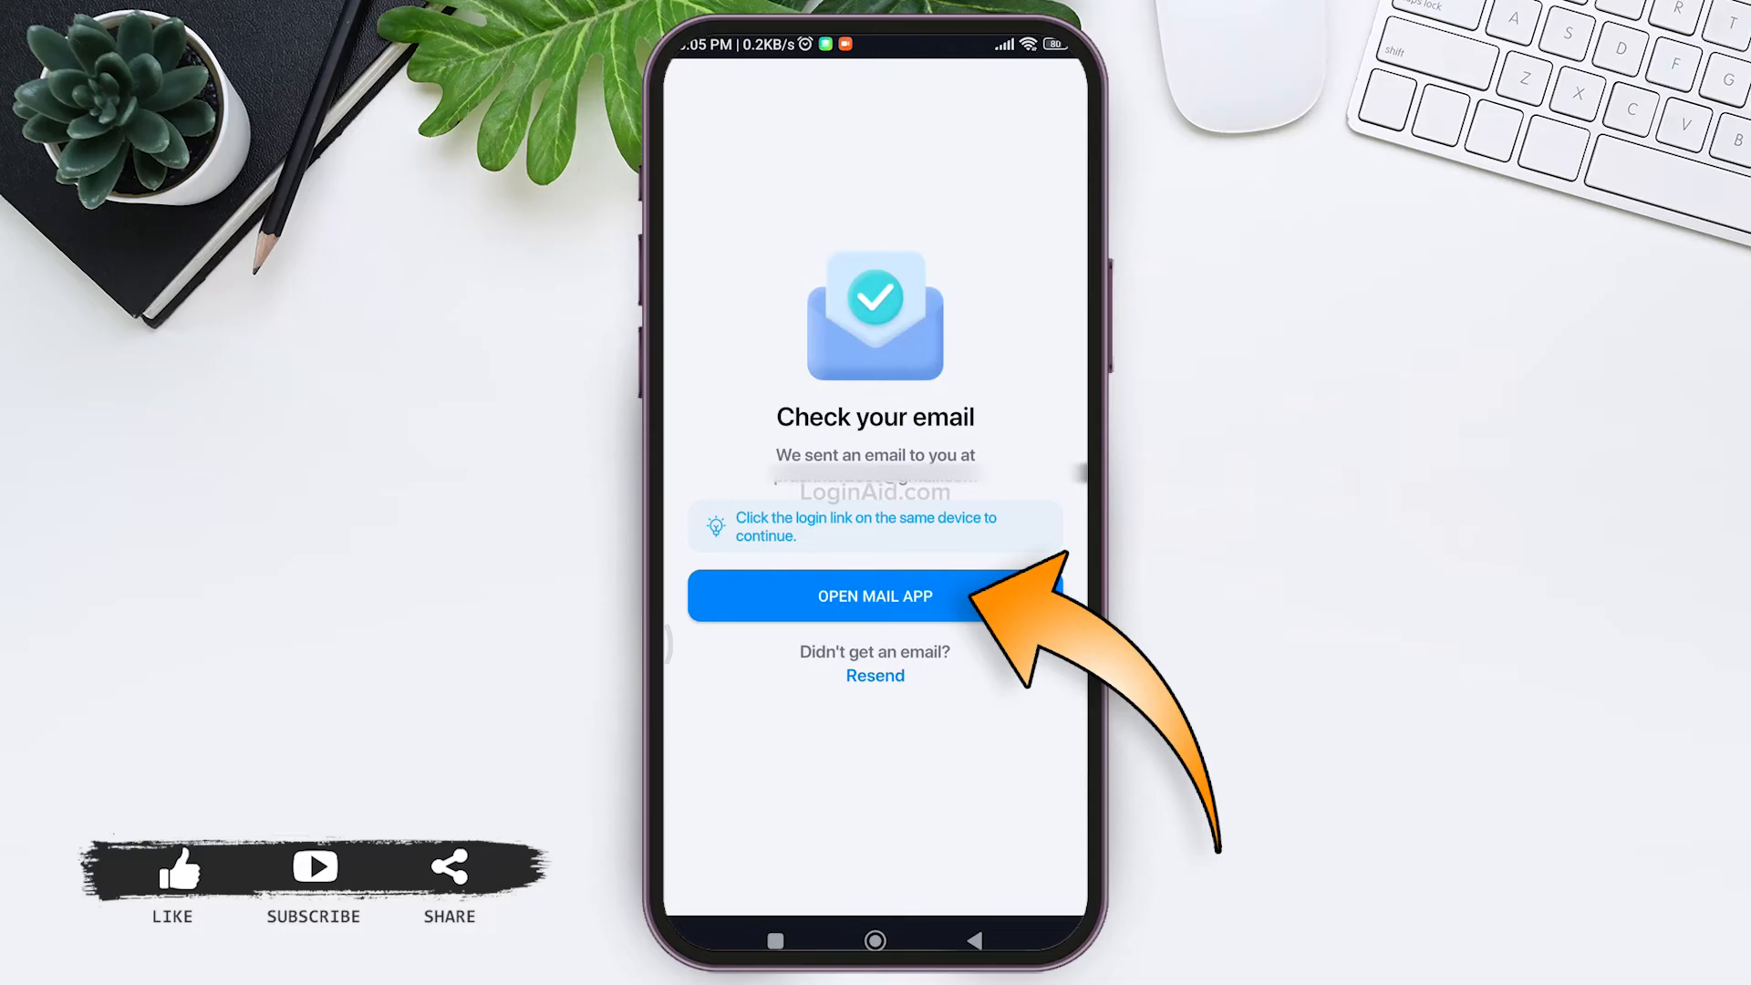
Step: Open Gmail and the 'Your account creation request for Bitcoin.com' email
{"action": "left_click", "coordinate": [874, 596]}
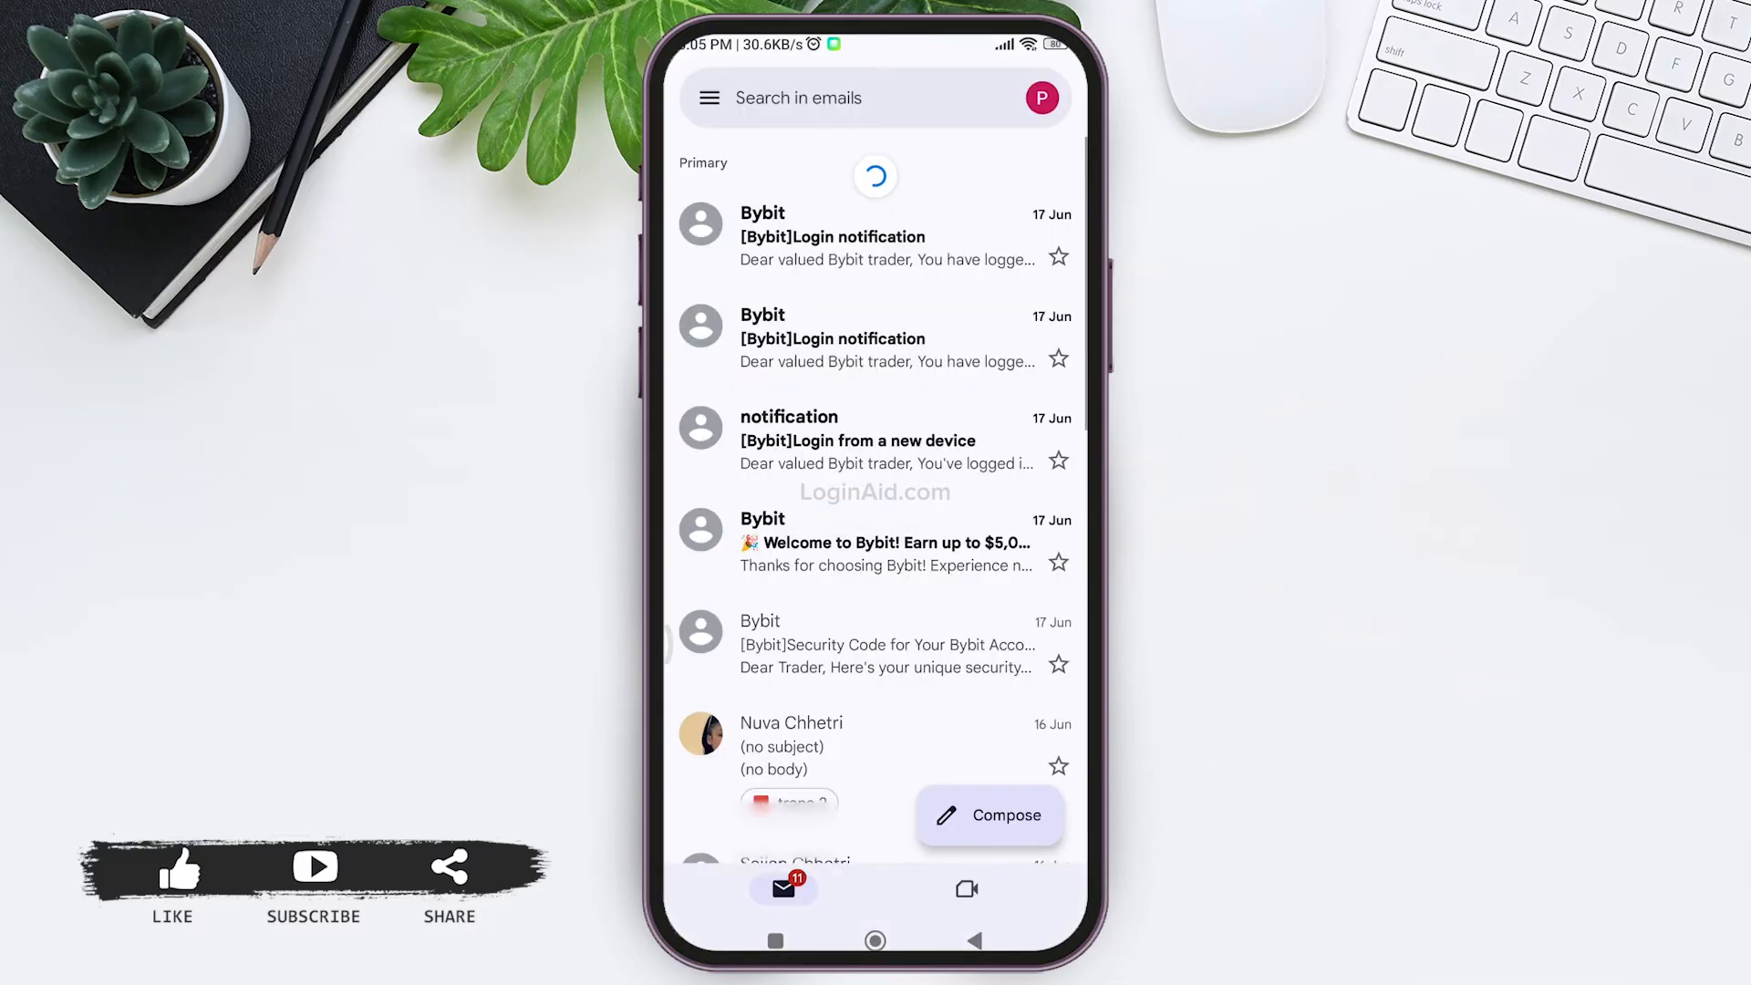
{"action": "scroll", "scroll_direction": "down", "scroll_amount": 3}
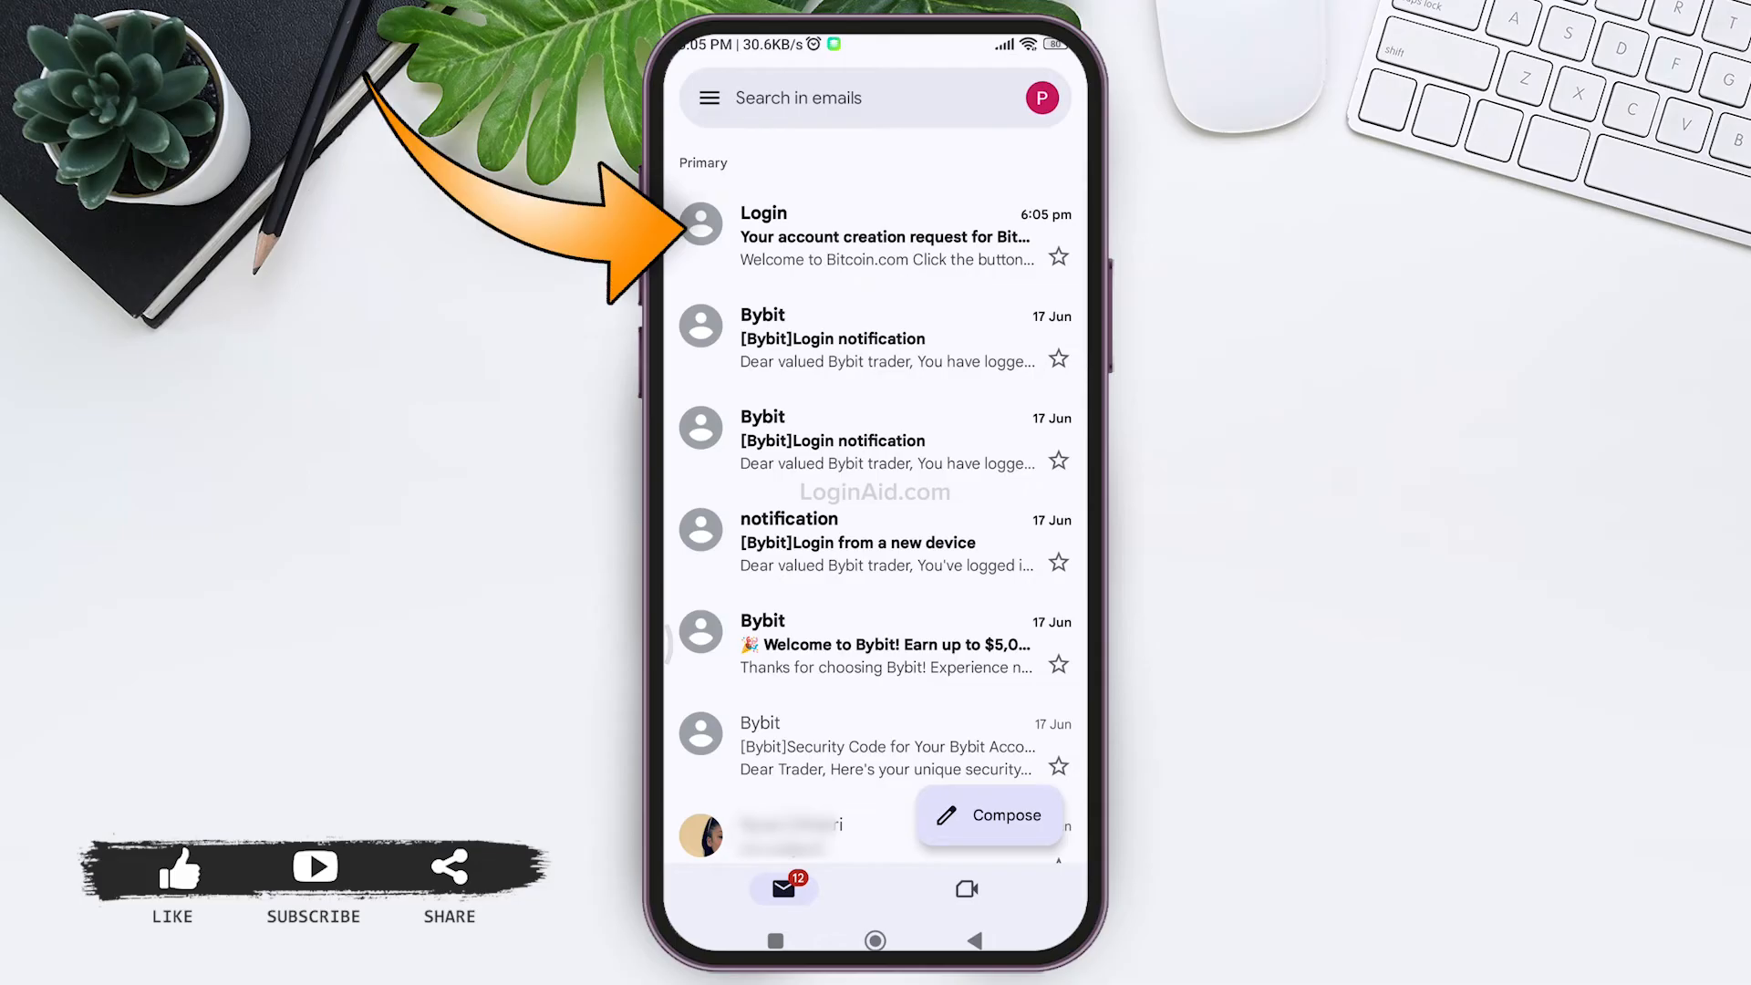
{"action": "left_click", "coordinate": [883, 234]}
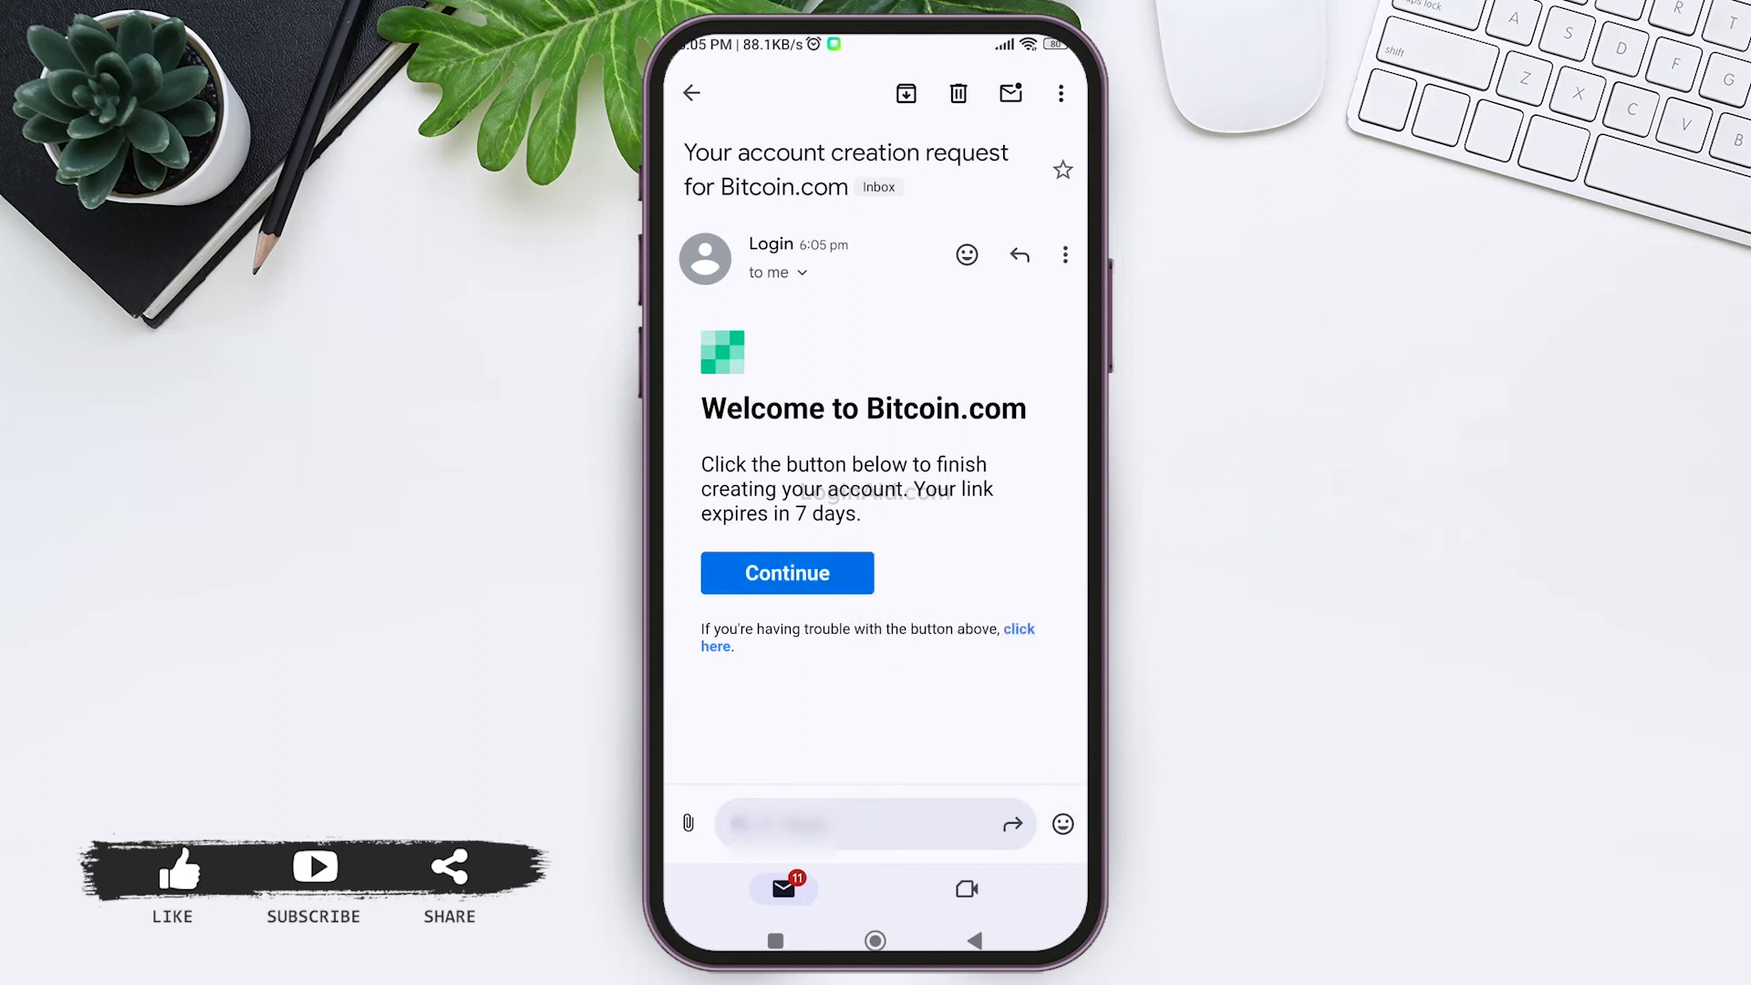
Step: Follow the email's Continue link to return to the wallet signed in
{"action": "left_click", "coordinate": [786, 573]}
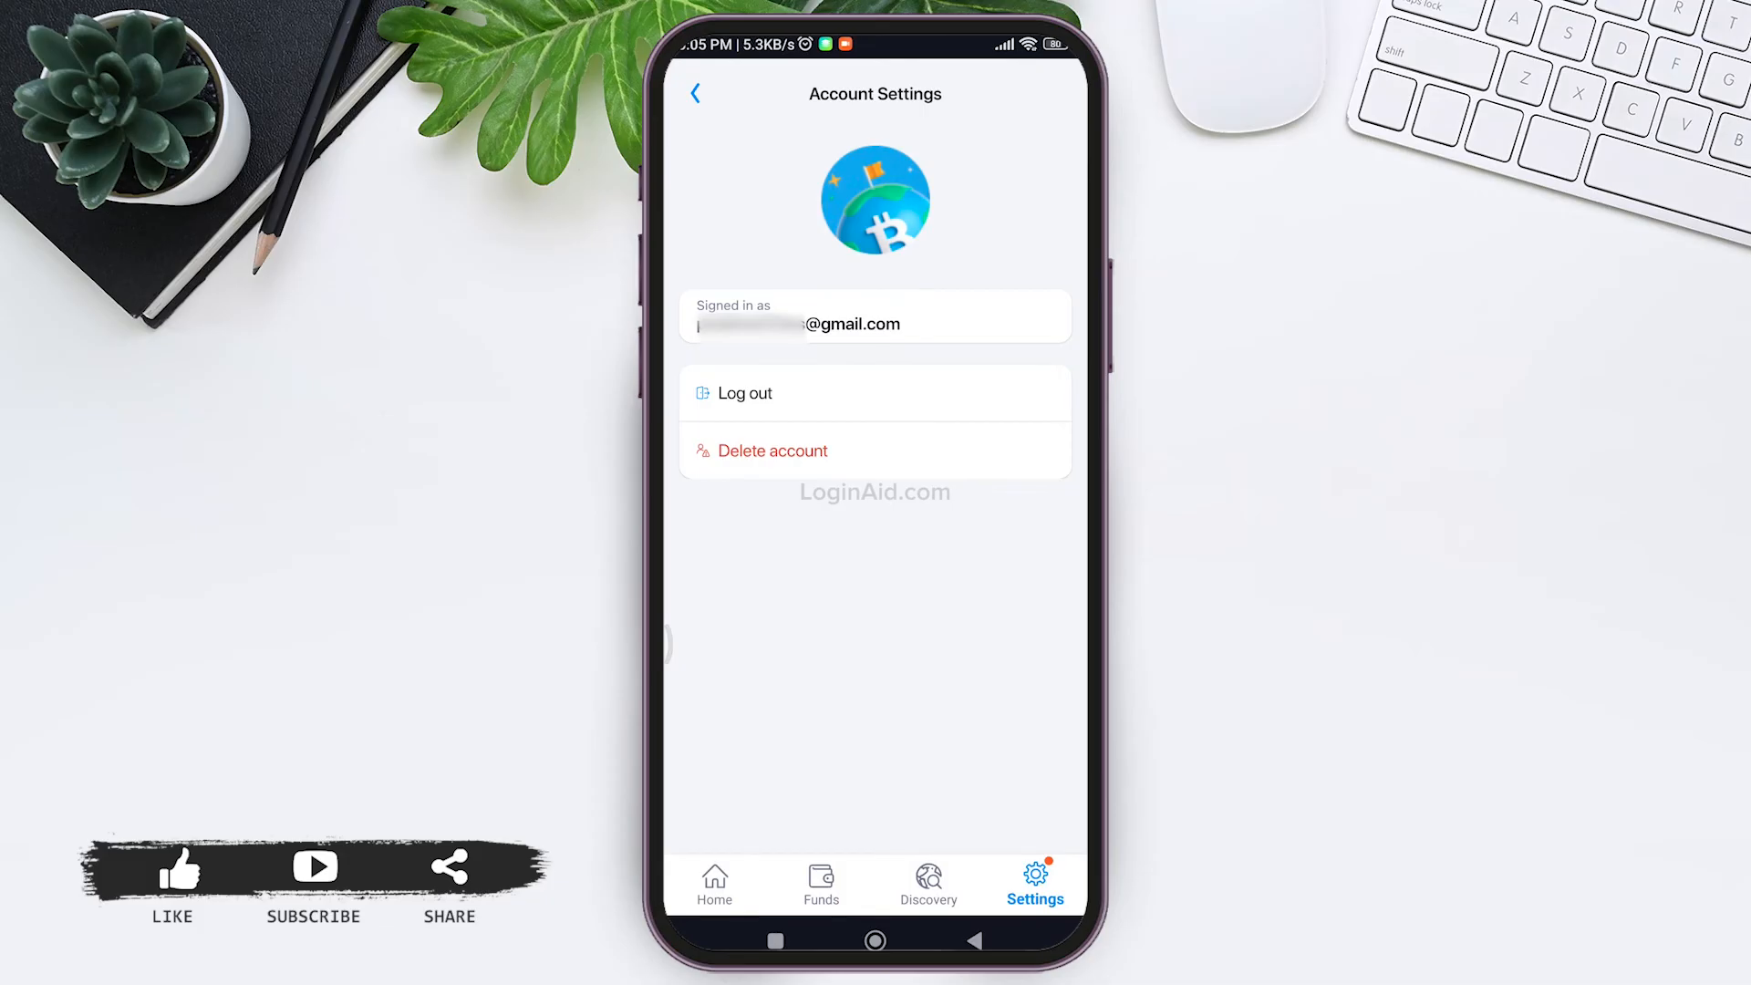
{"action": "left_click", "coordinate": [693, 93]}
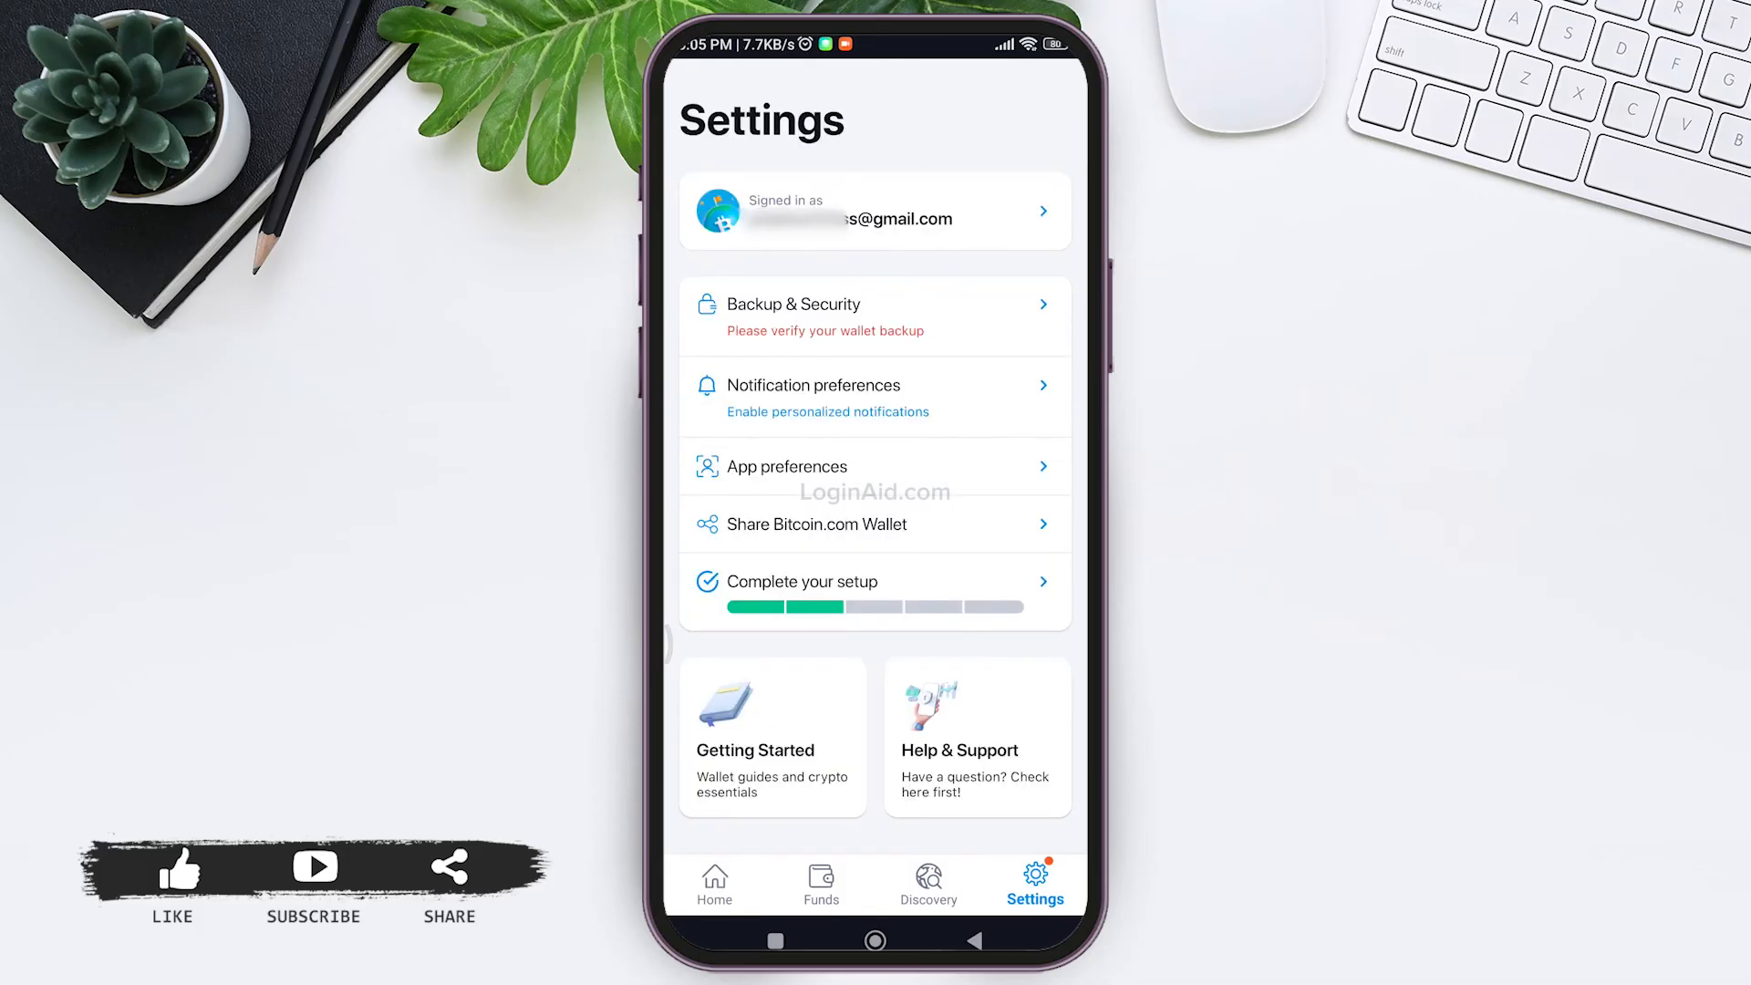
{"action": "left_click", "coordinate": [875, 210]}
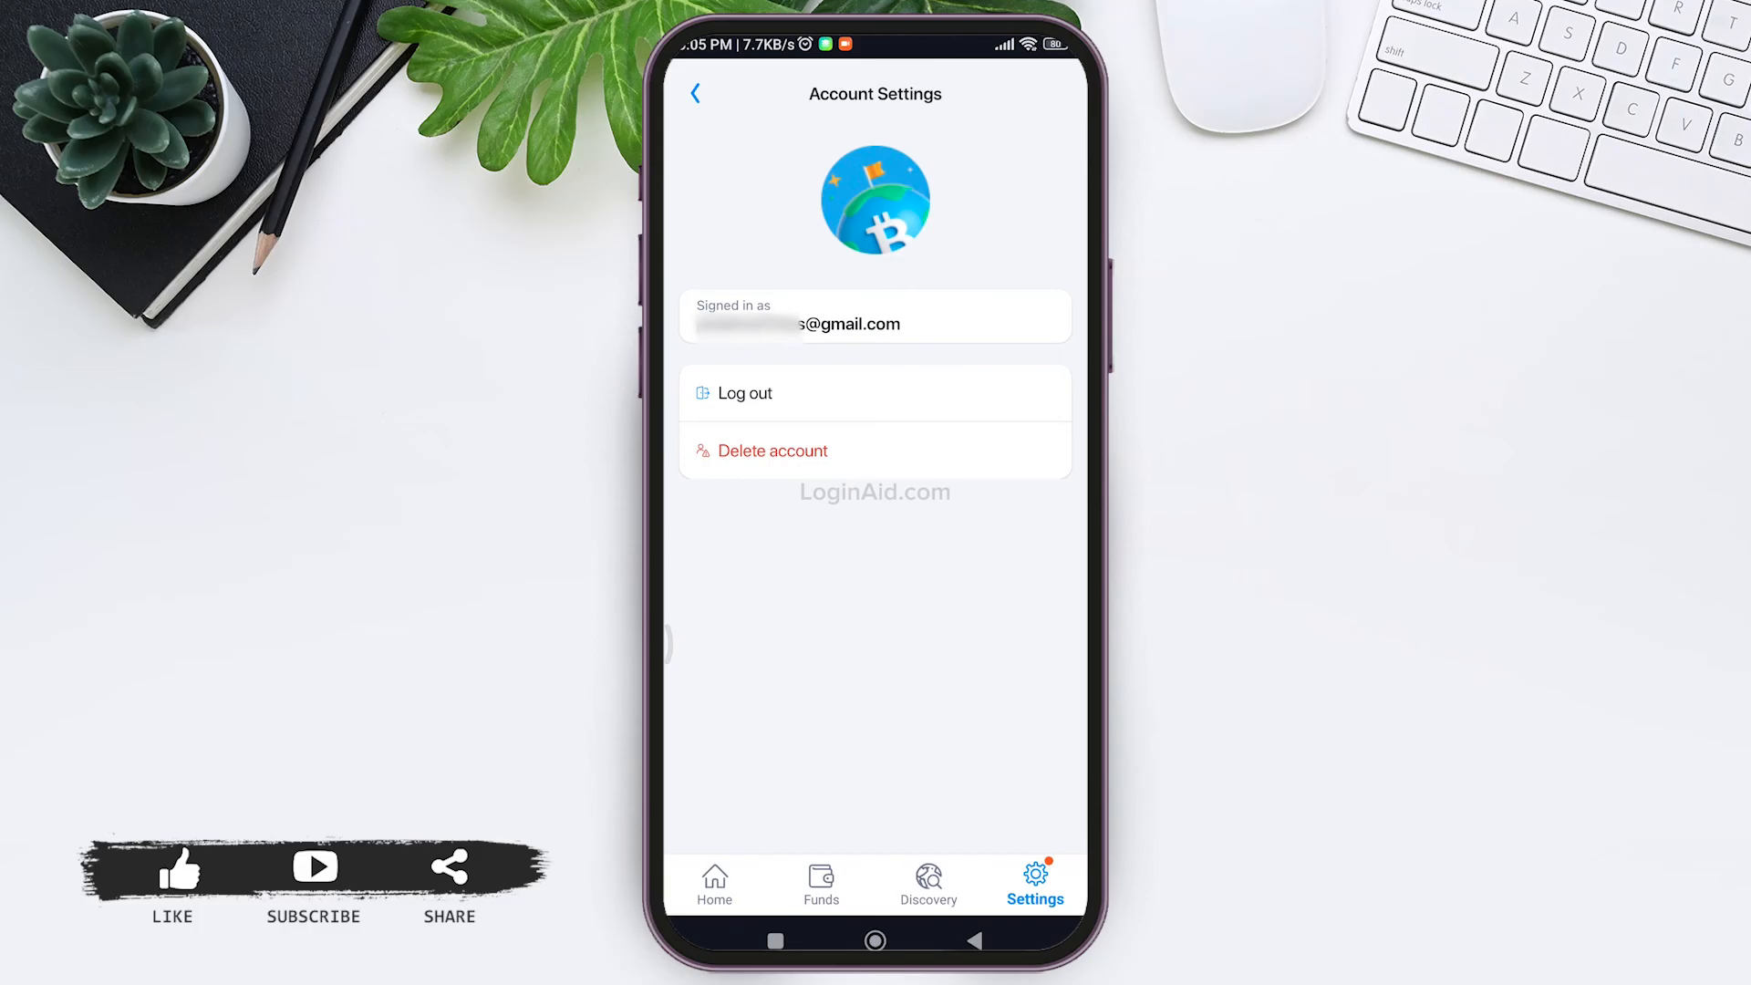